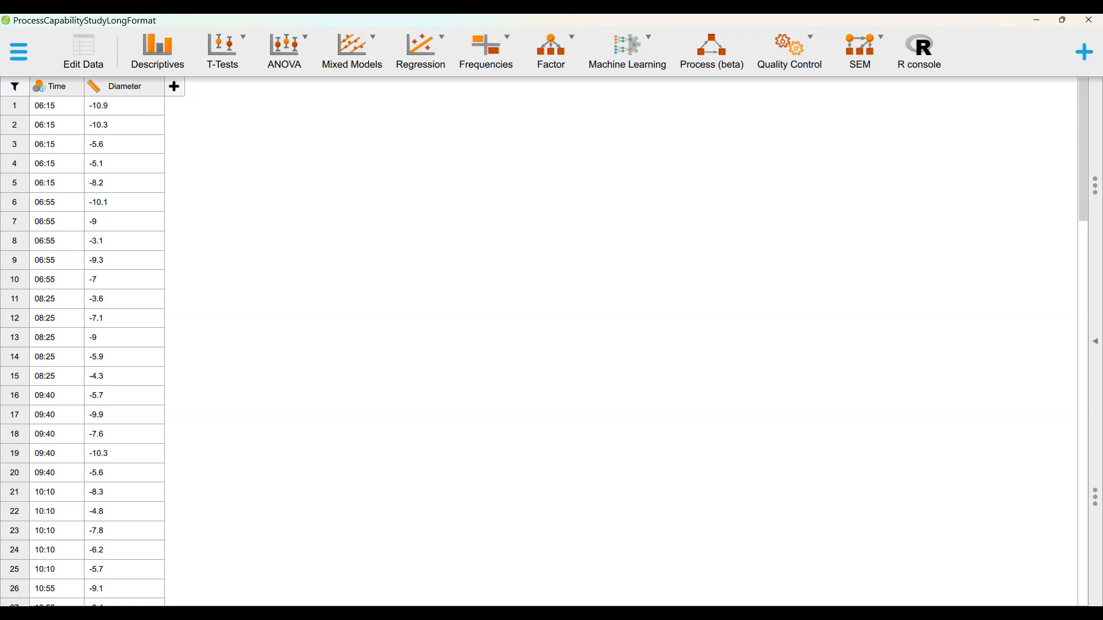
Step: Open the example Process Capability Study using Diameter measured in Time subgroups of 5
left_click(788, 43)
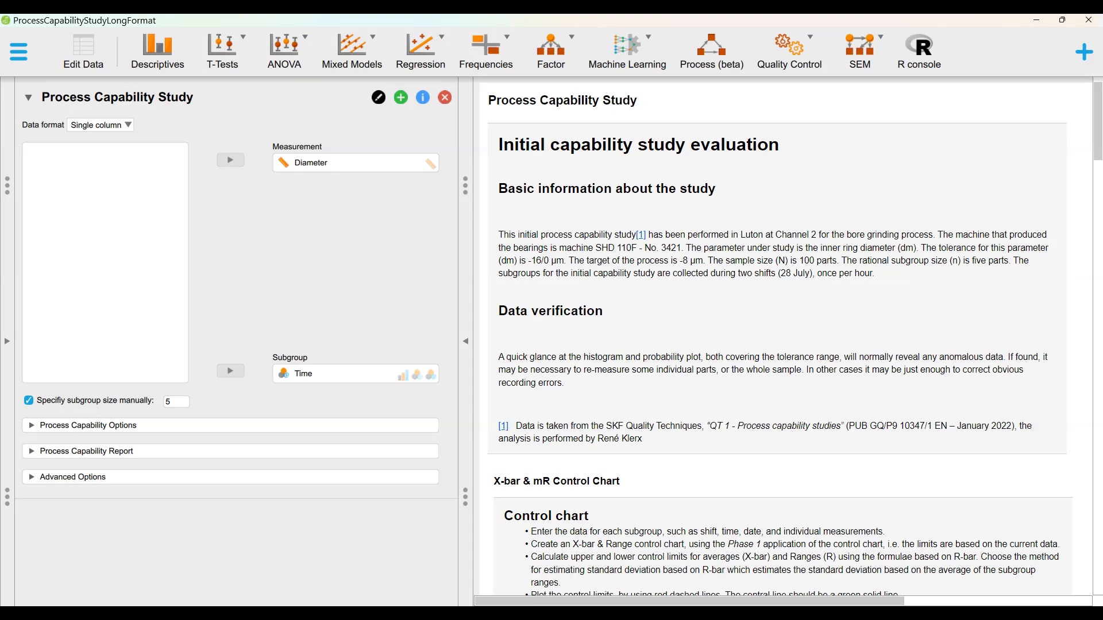
scroll("down", 3)
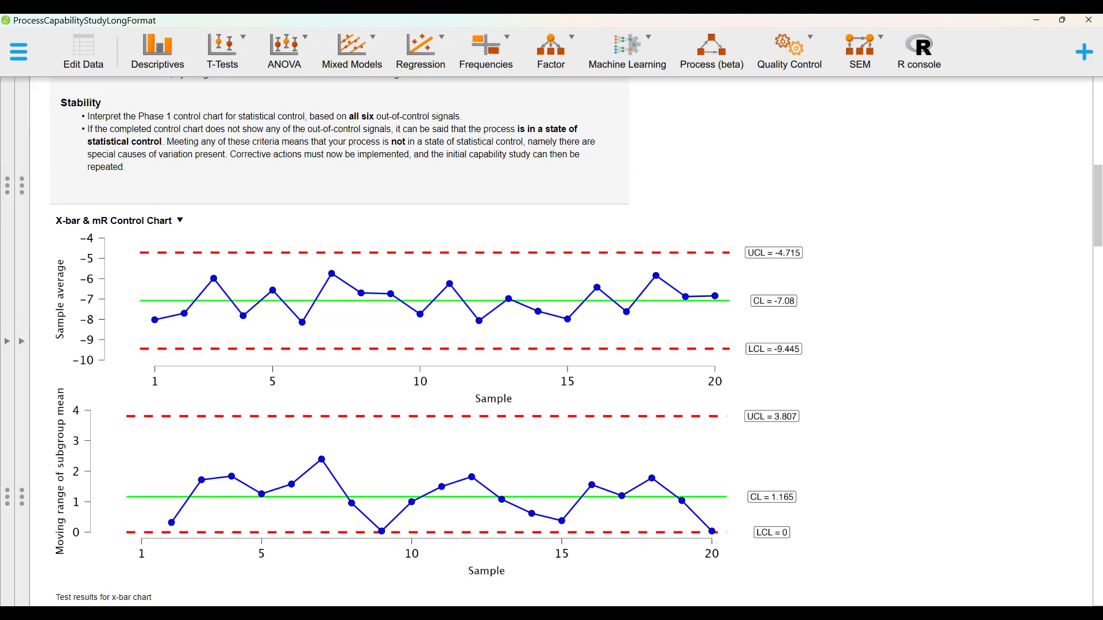
scroll("down", 3)
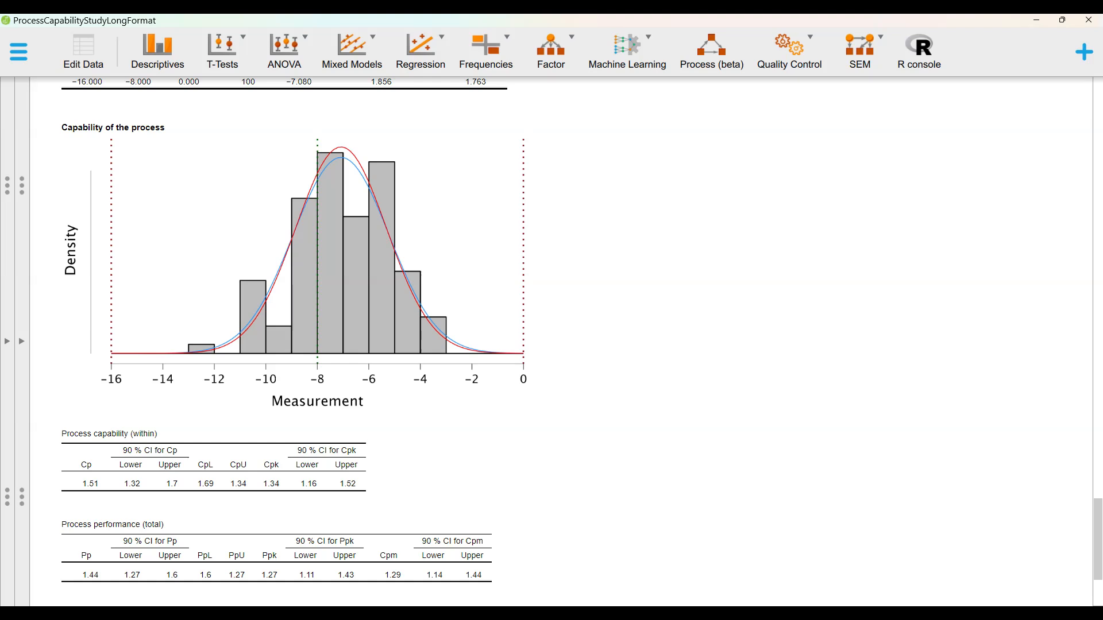
scroll("down", 3)
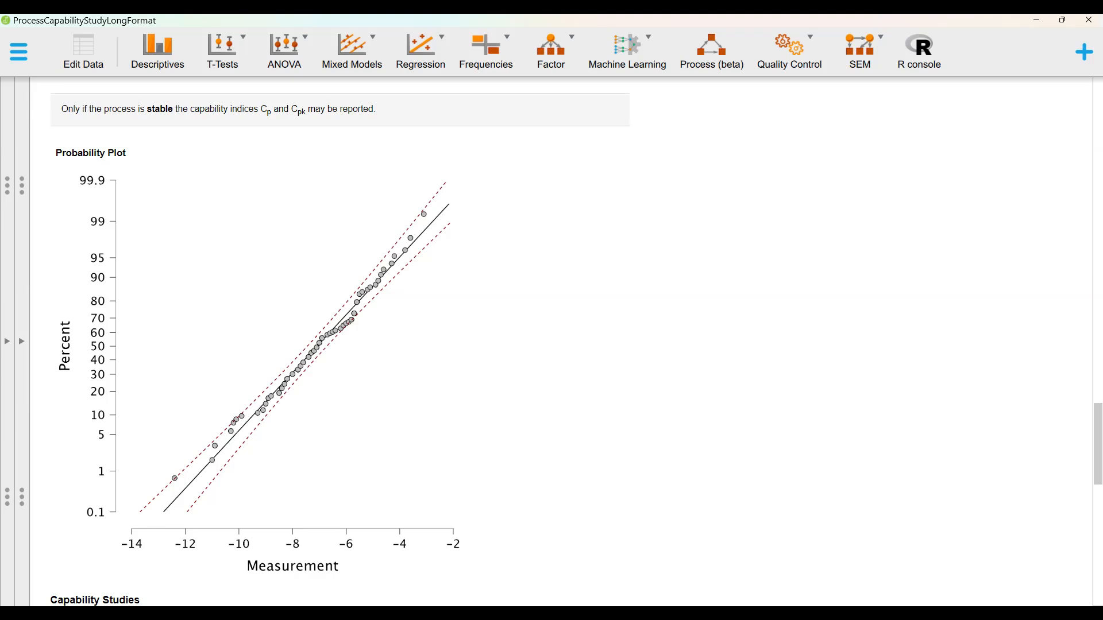
Step: Scroll to the probability plot, then browse the Data Library's Quality Control example datasets
scroll("down", 3)
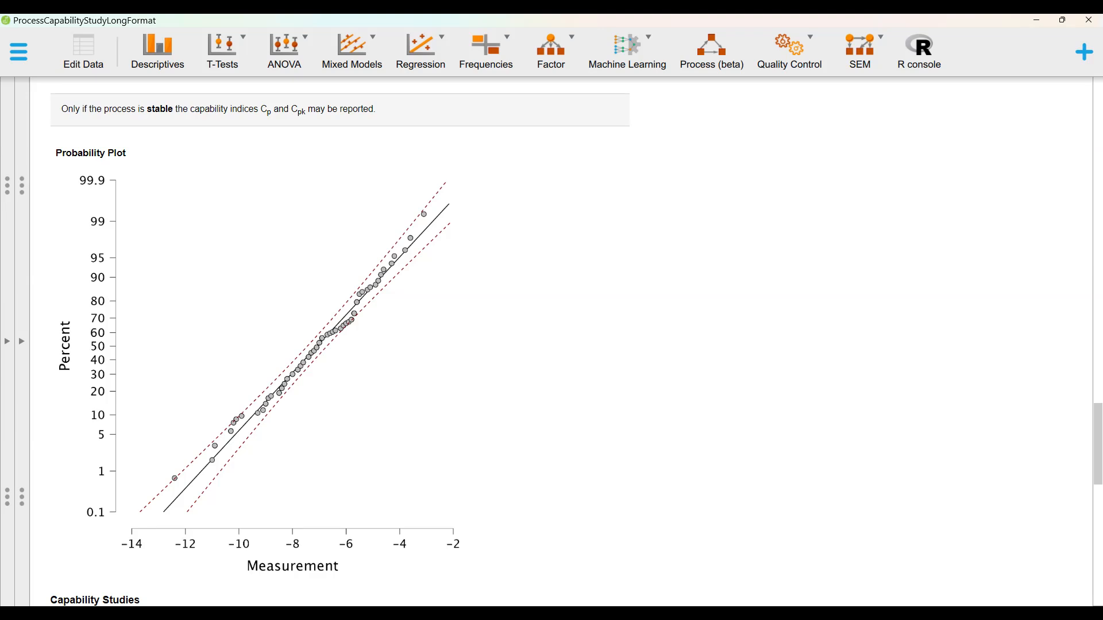
left_click(19, 48)
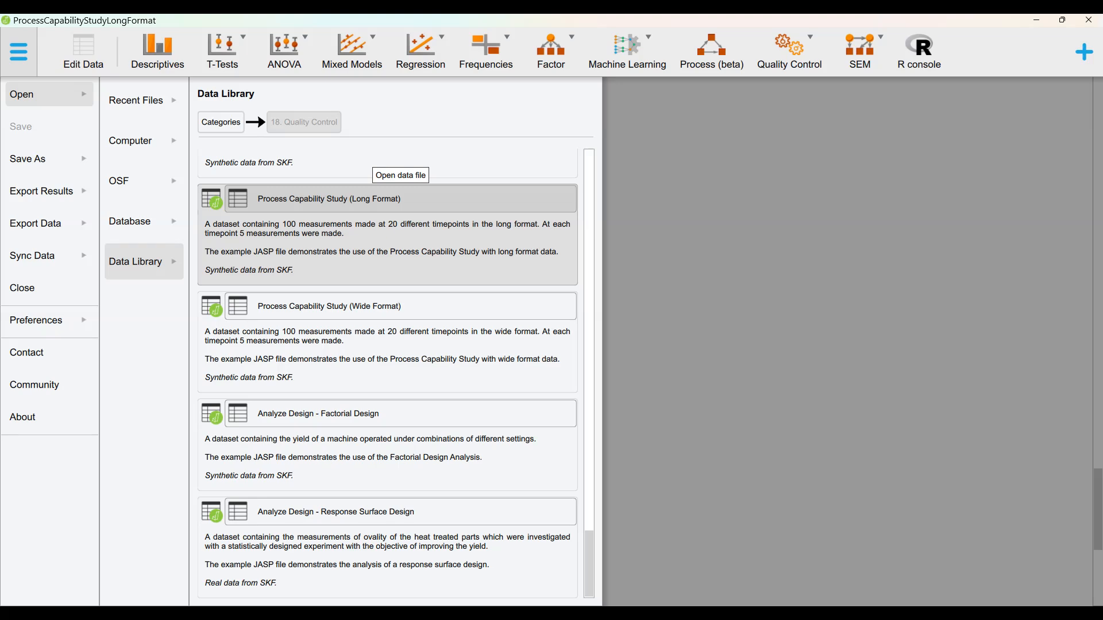
Step: Load the Process Capability Study (Long Format) data alone and show Quality Control analyses
left_click(328, 198)
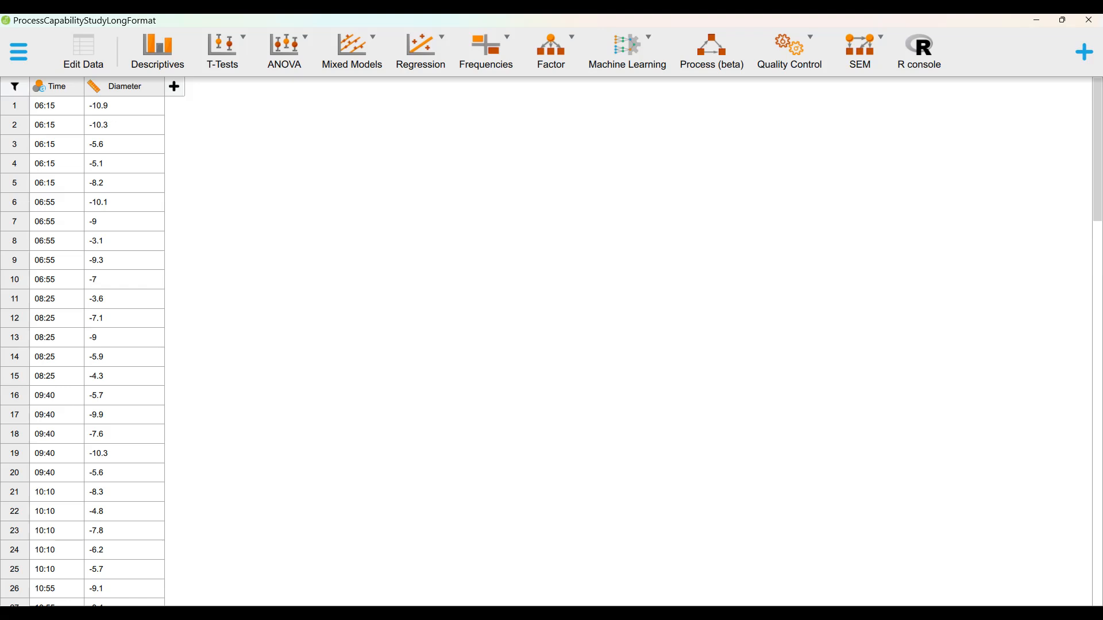
left_click(790, 49)
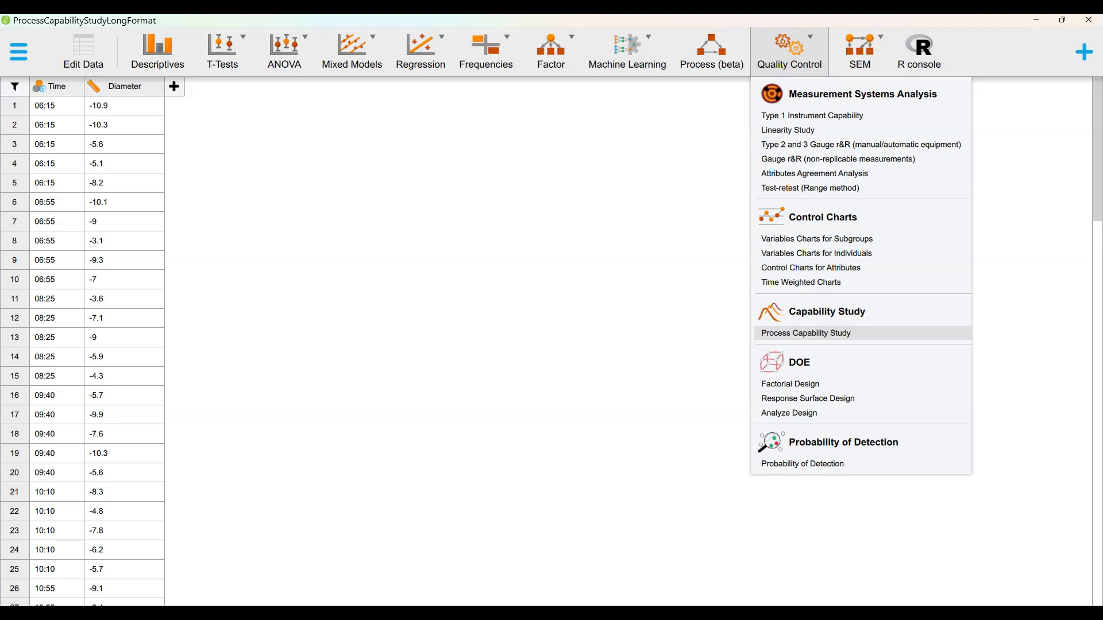
Step: Start a Process Capability Study on Diameter by Time and expand its capability options
left_click(806, 333)
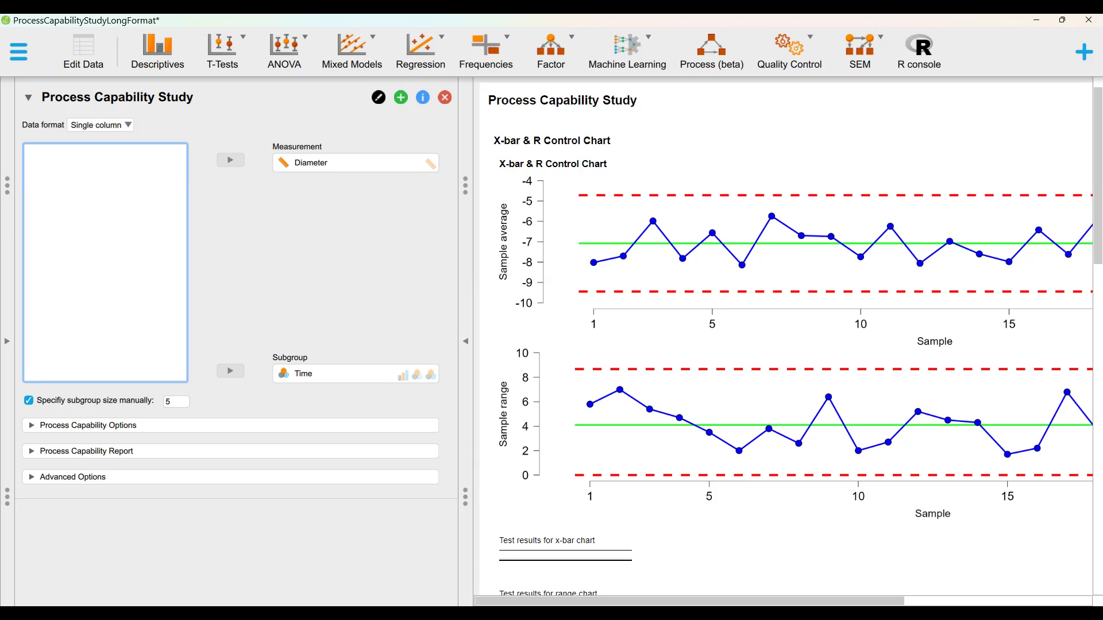
left_click(89, 425)
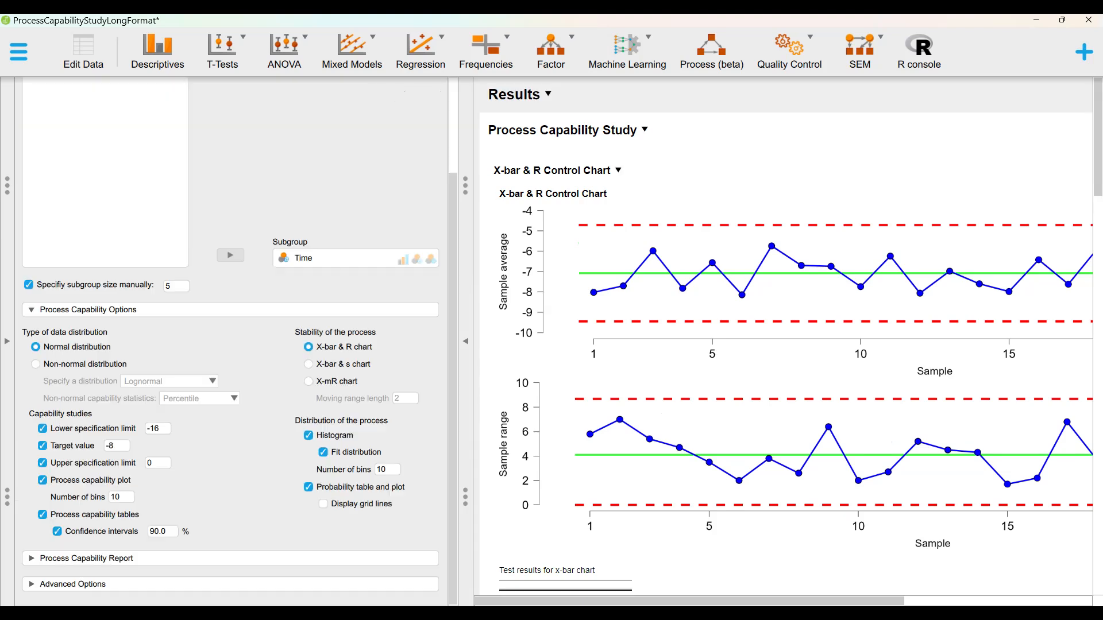